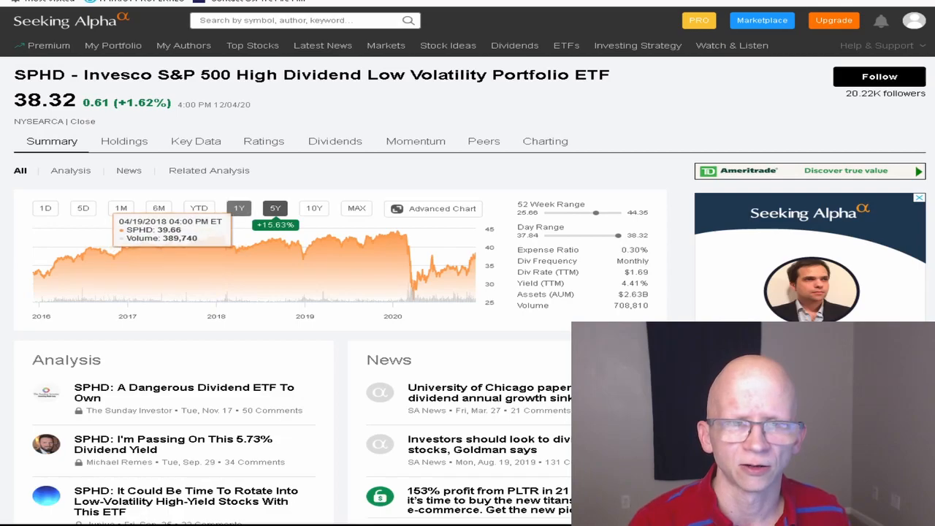
- Step the SPHD chart through 1Y, YTD, 6M, 1M, 5D and finally the 1D intraday range
left_click(239, 208)
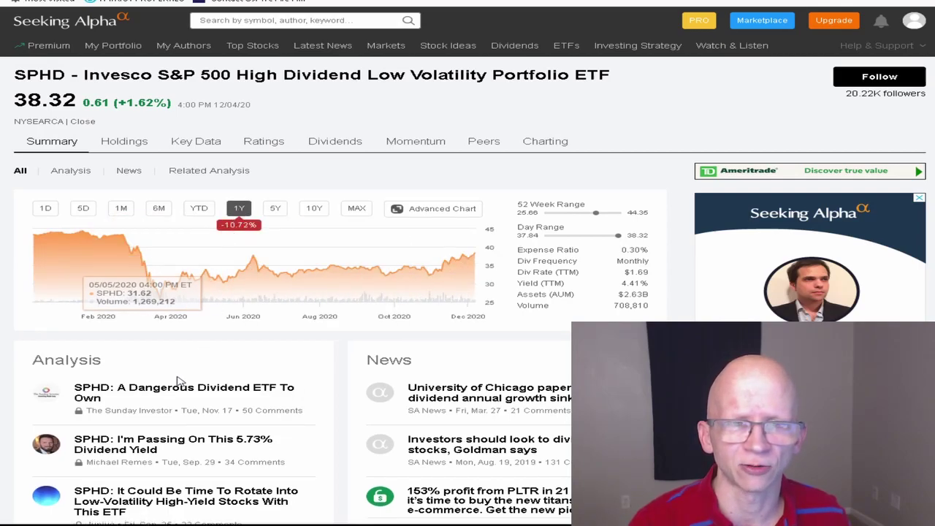
mouse_move(143, 381)
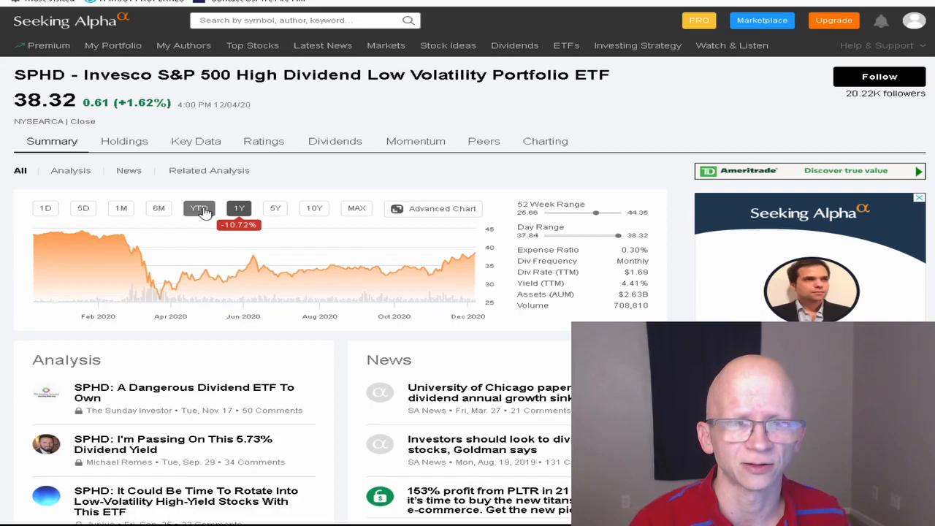
left_click(199, 207)
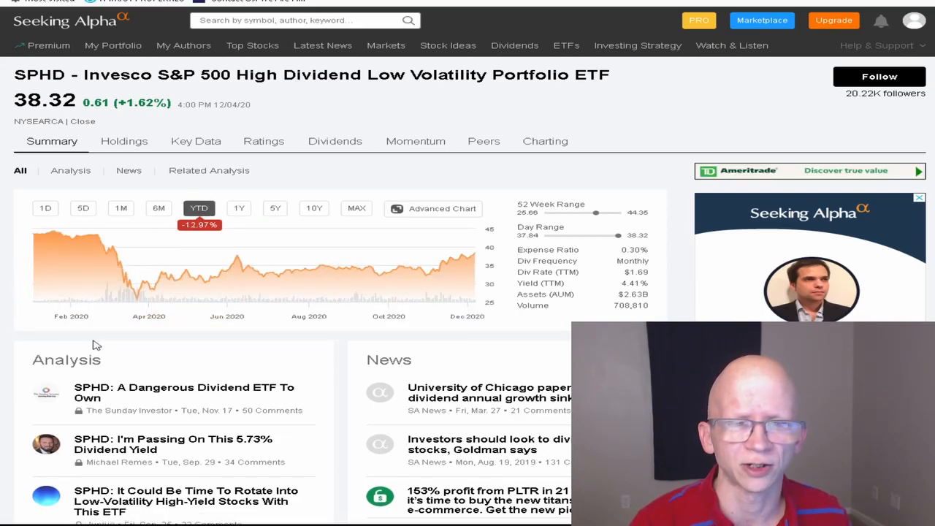
left_click(158, 207)
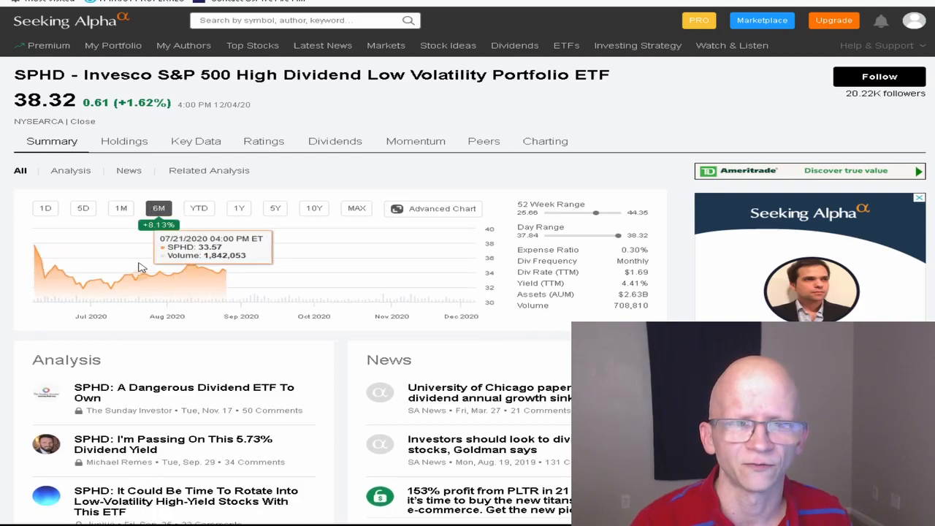
mouse_move(57, 345)
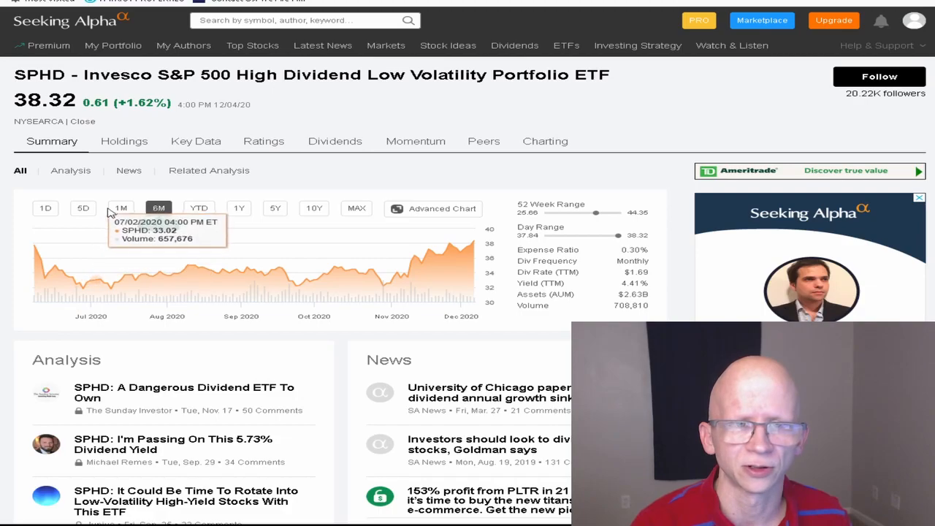
left_click(119, 208)
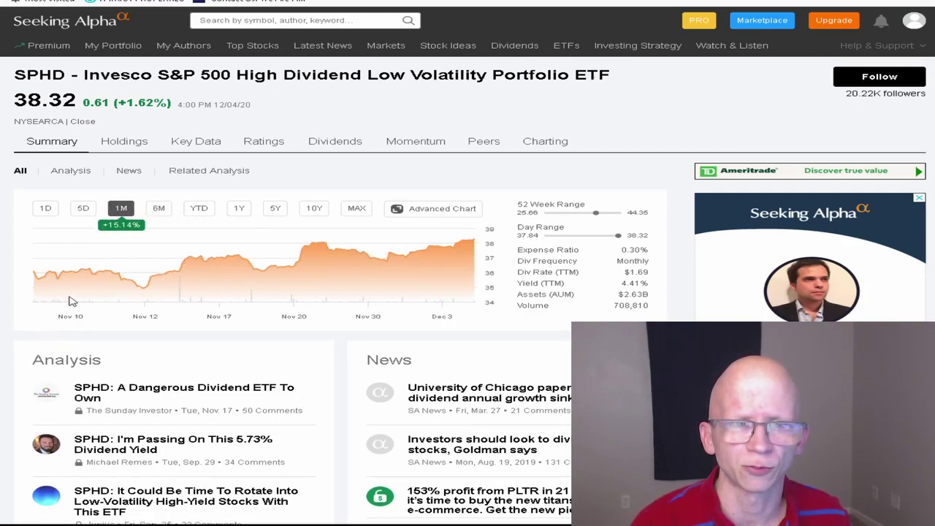
left_click(83, 207)
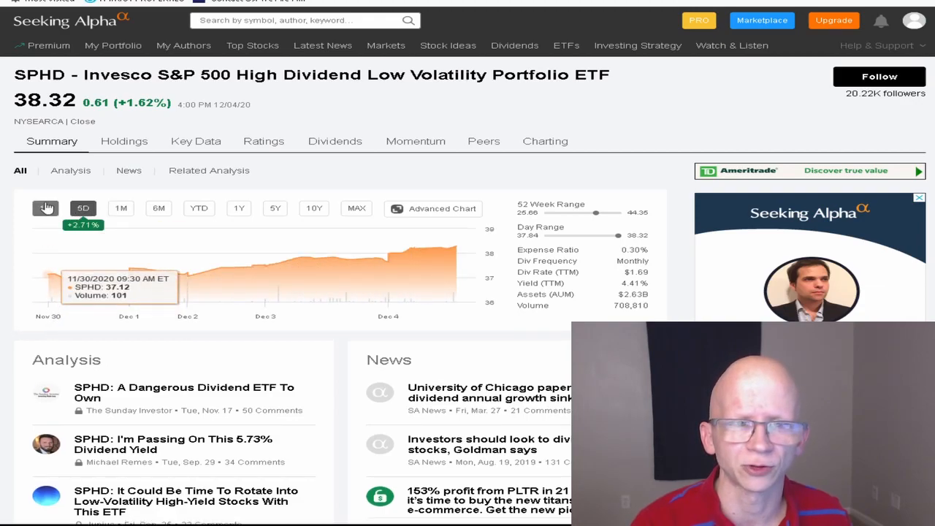
left_click(46, 207)
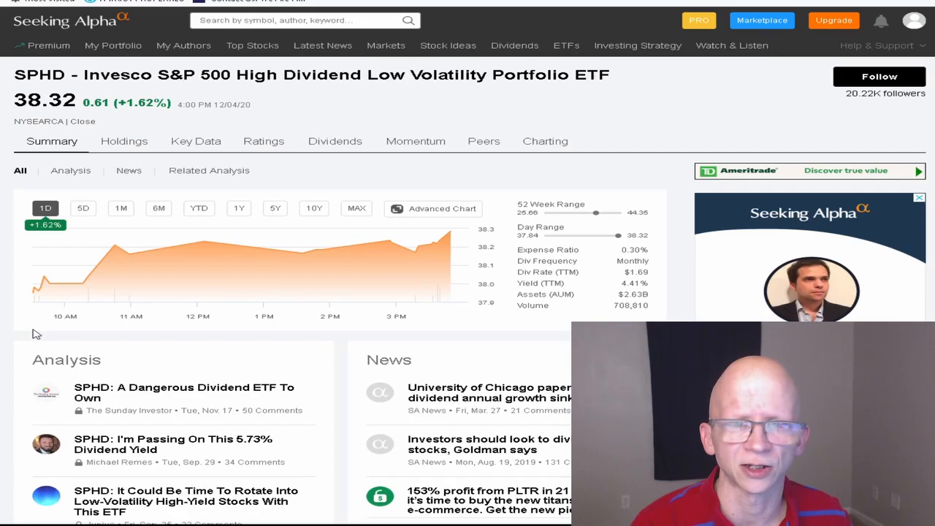
mouse_move(6, 345)
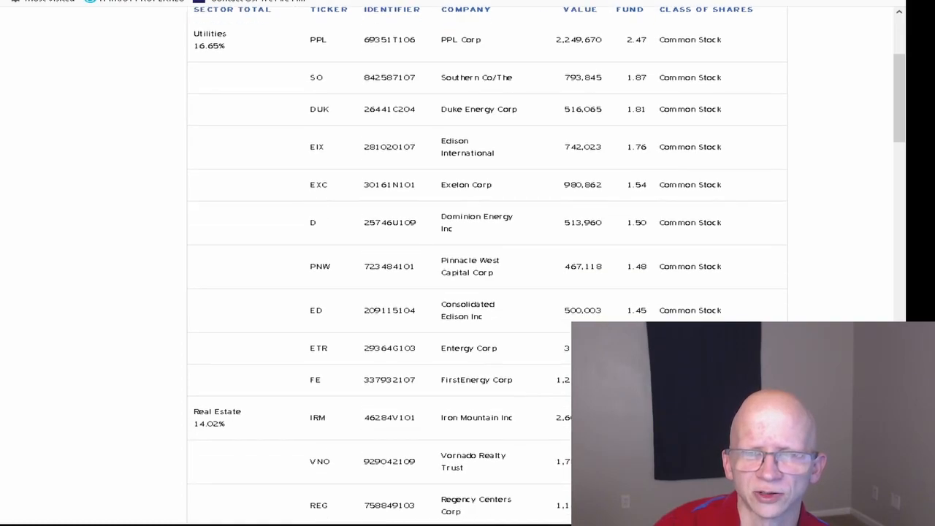
- Scroll the SPHD holdings table past Utilities into the Real Estate sector (14.02%)
scroll("down", 3)
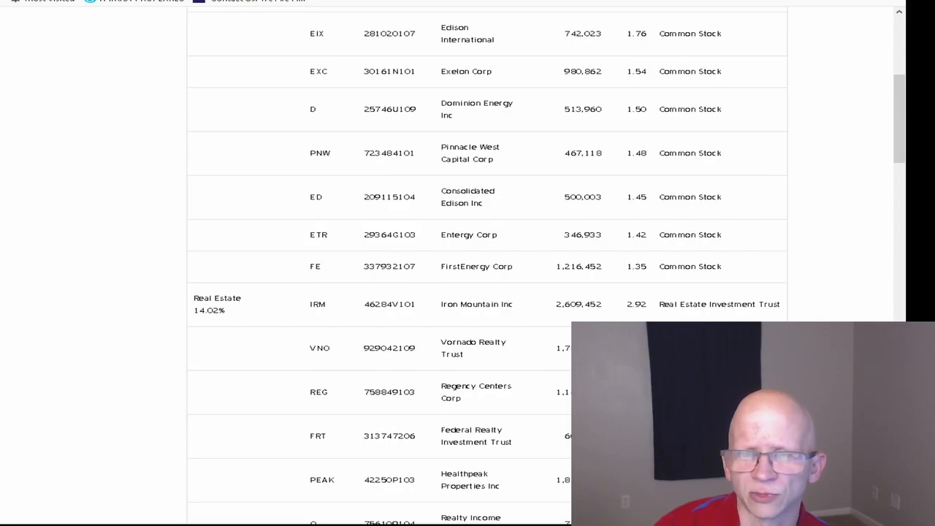
- Scroll through Real Estate and Information Technology (13.60%) to the start of Materials (12.88%)
scroll("down", 3)
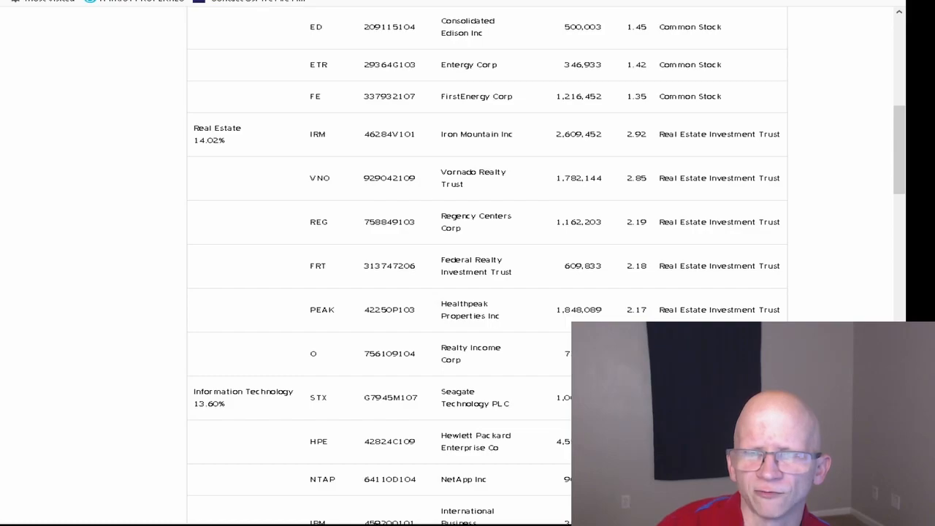
scroll("down", 3)
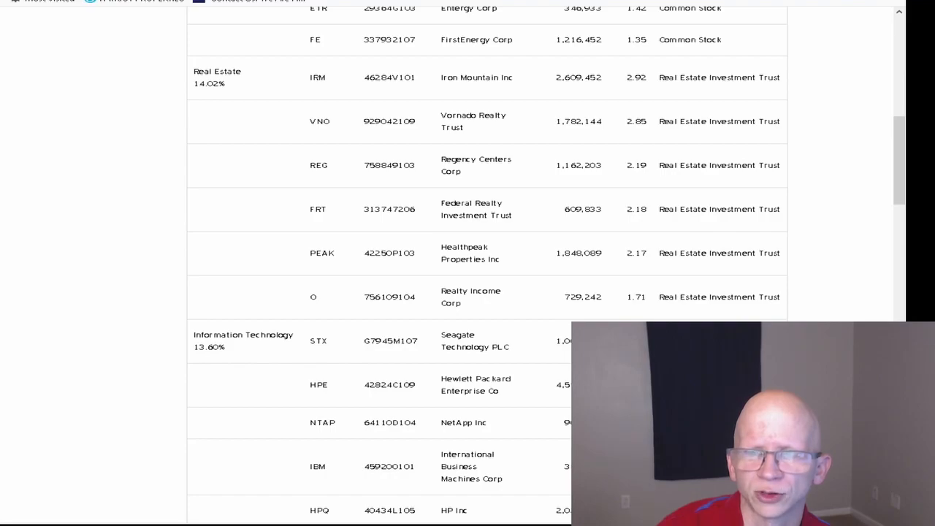
scroll("down", 3)
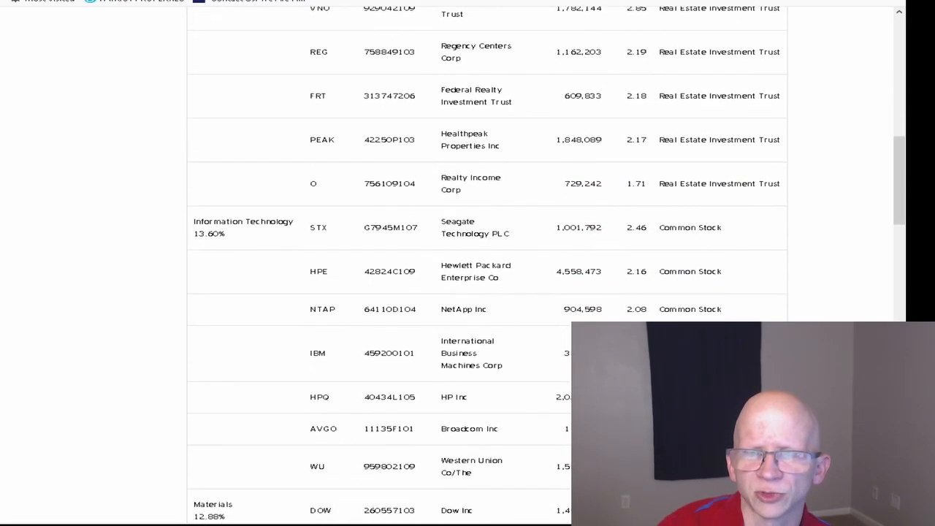
scroll("down", 3)
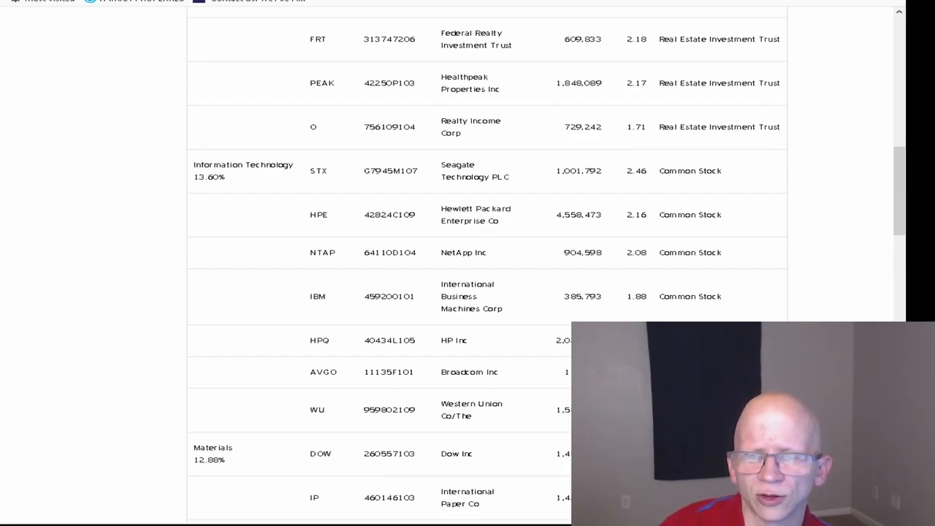
- Scroll to show all Materials holdings (12.88%) and the start of Communication Services (11.34%)
scroll("down", 3)
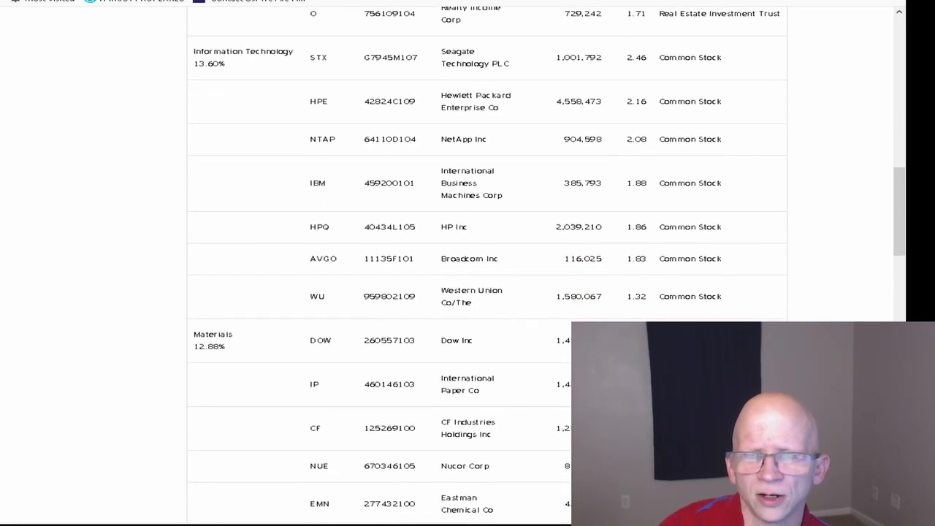
scroll("down", 3)
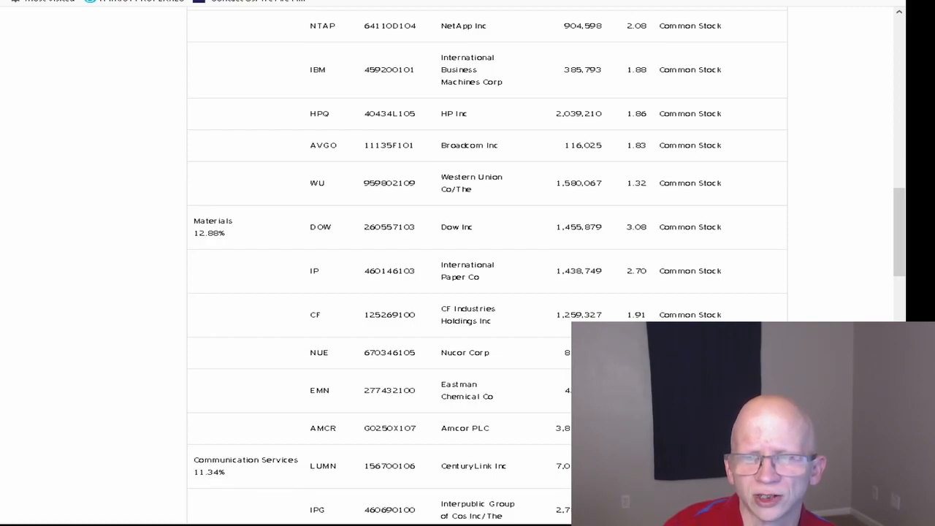
- Scroll to show Communication Services holdings like CenturyLink, AT&T and Verizon, reaching Consumer Staples
scroll("down", 3)
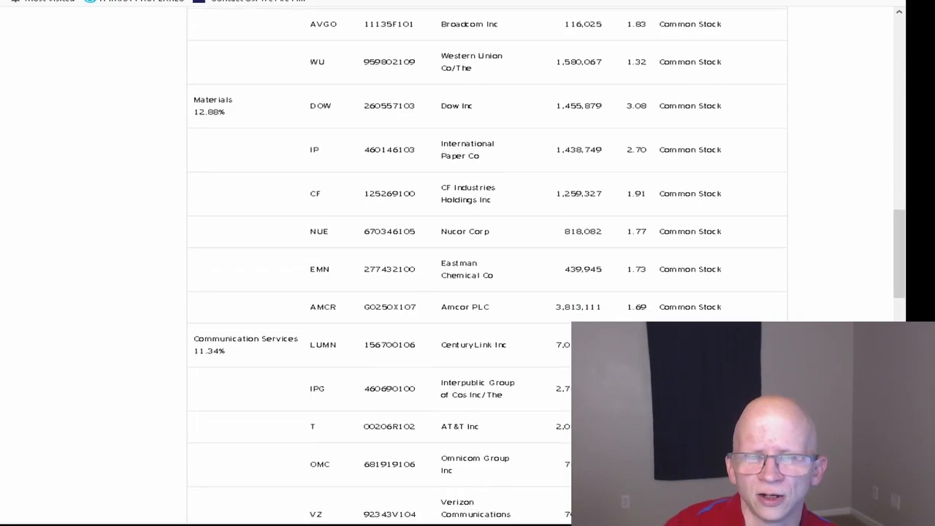
scroll("down", 3)
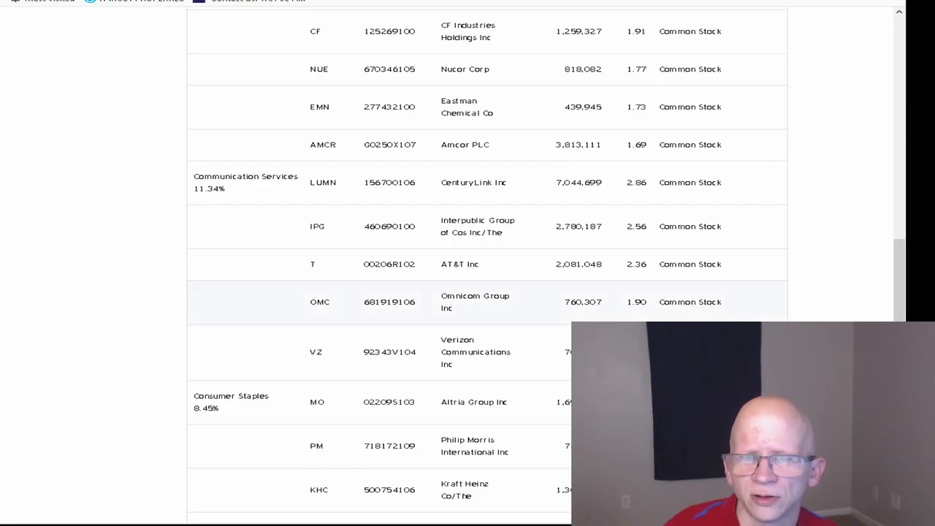
- Scroll to show Consumer Staples (8.45%), Energy (7.01%) and the start of Financials
scroll("down", 3)
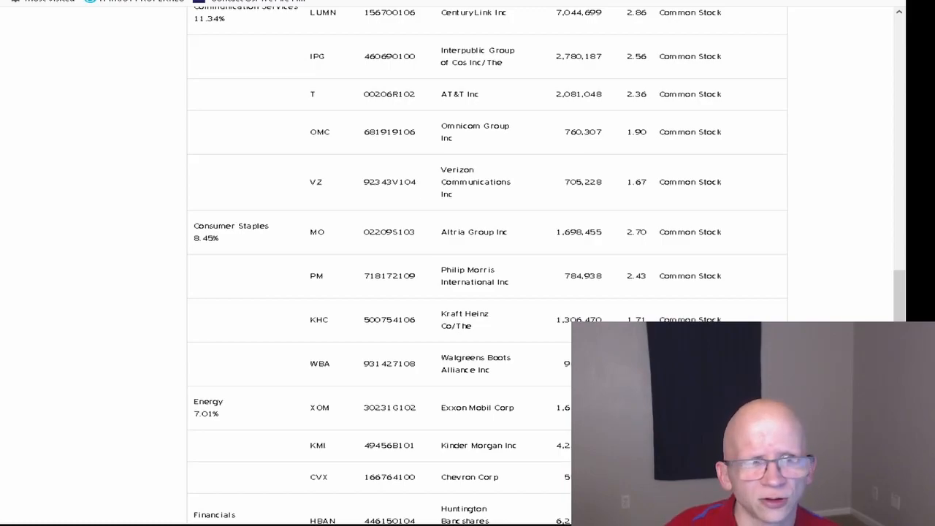
- Scroll to the table's end through Financials, Health Care, Consumer Discretionary and Industrials (1.40%) down to 3M Co
scroll("down", 3)
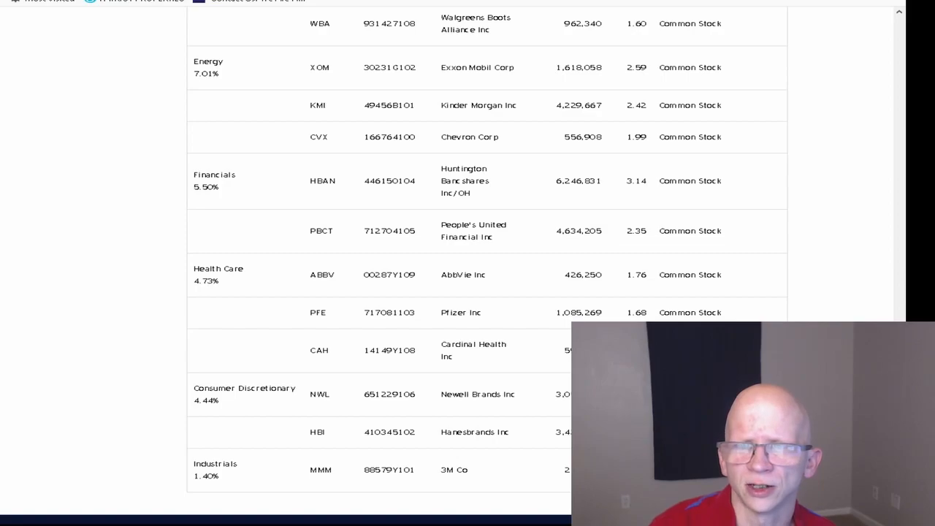
scroll("down", 3)
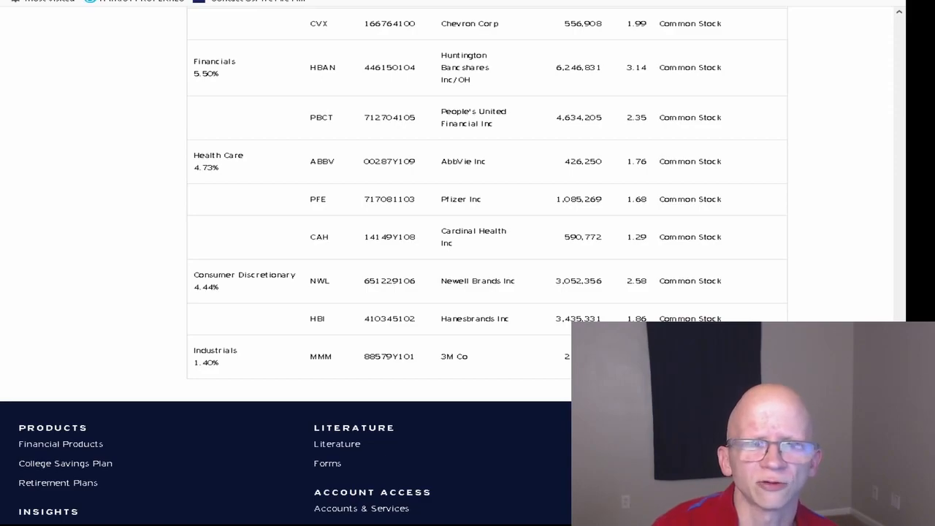
scroll("down", 3)
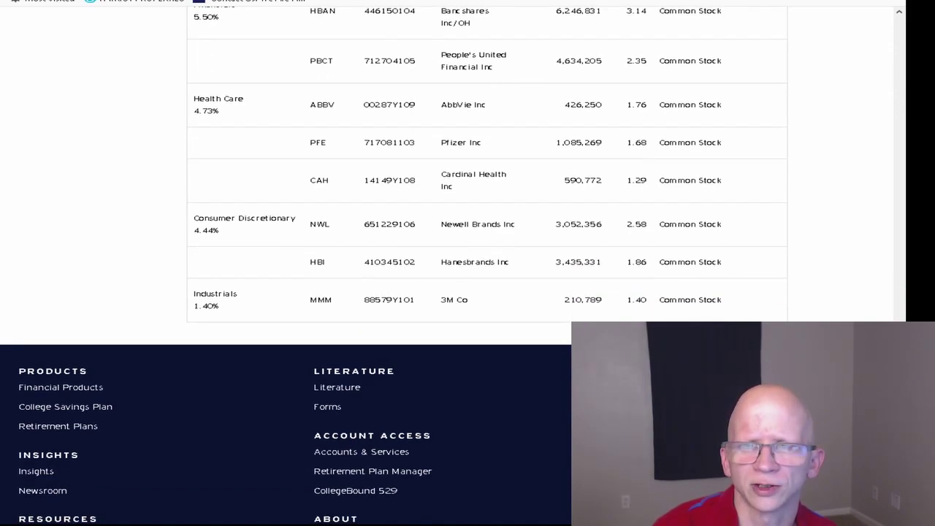